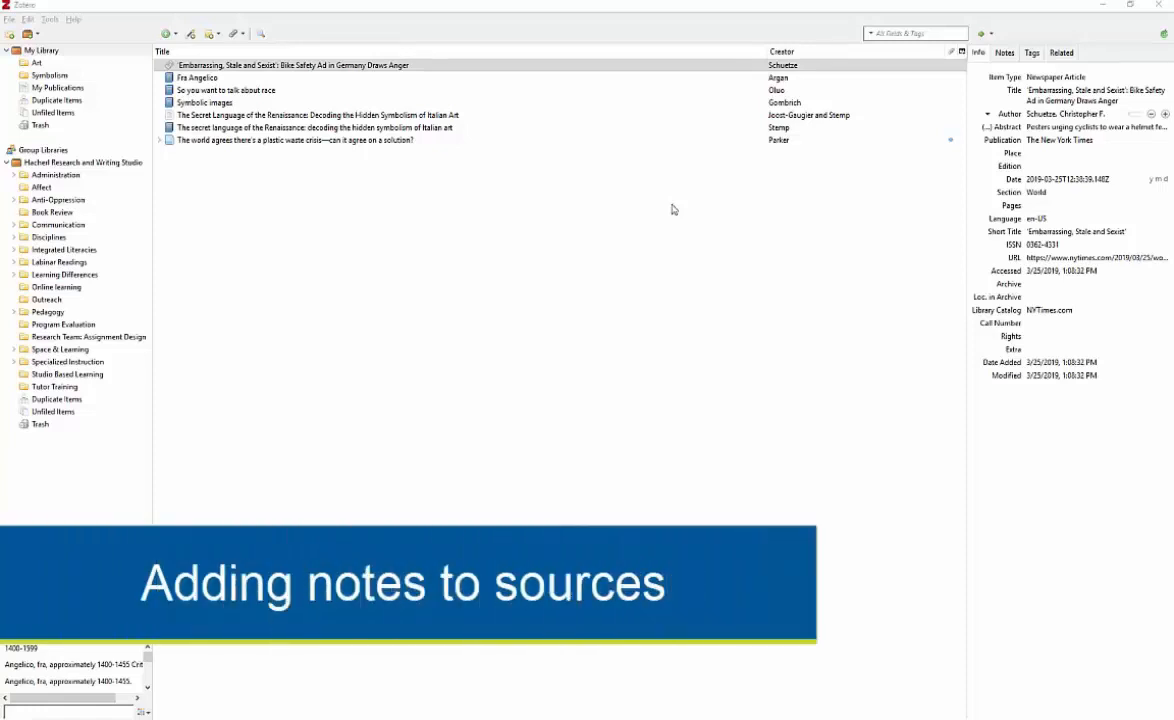
- Select the 'Fra Angelico' book by Argan to show its Info details
left_click(196, 76)
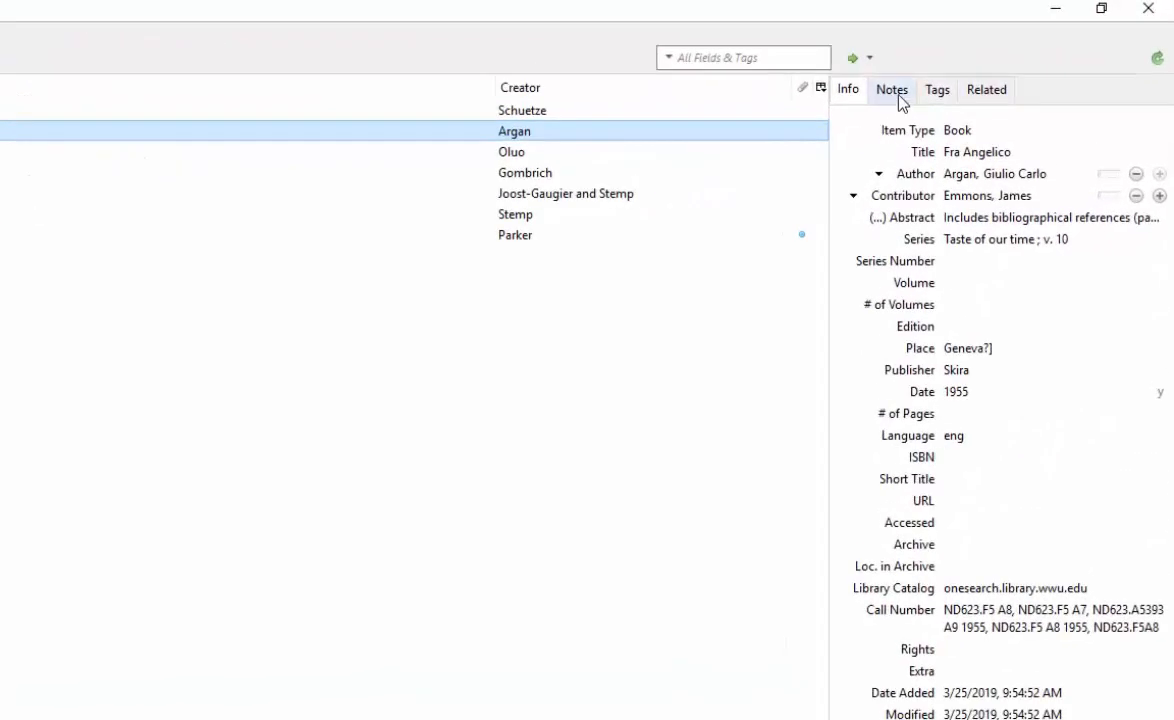
- Add a new empty child note to Fra Angelico from its Notes pane
left_click(890, 88)
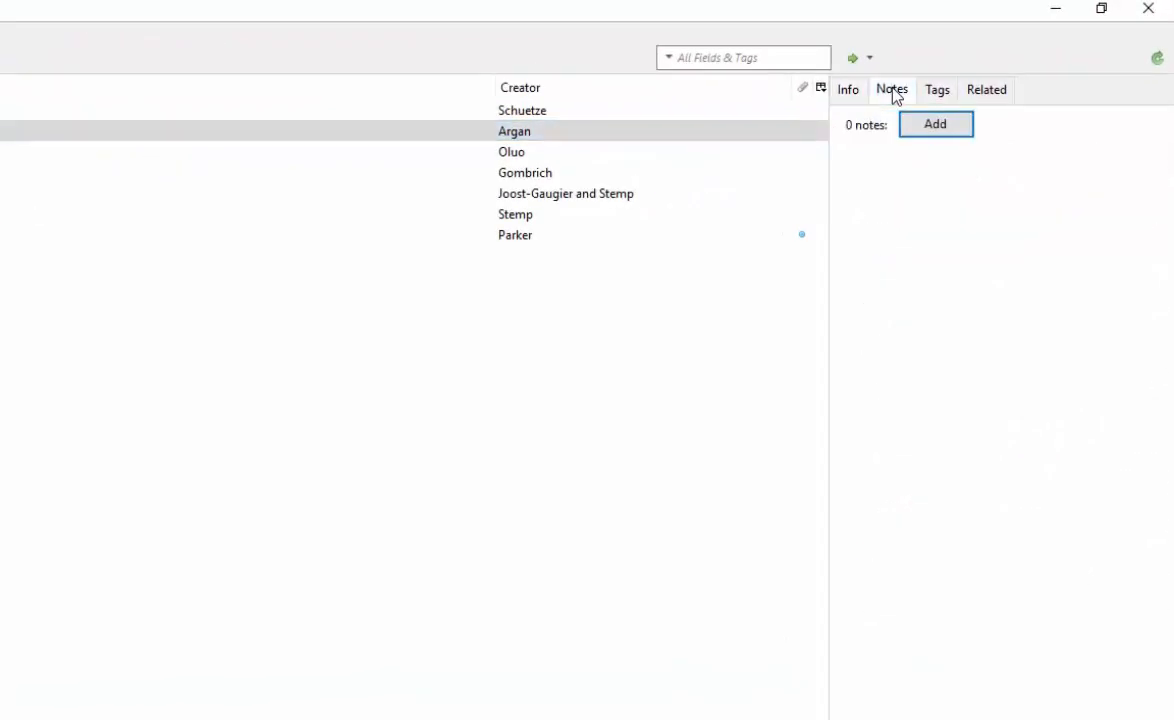
left_click(934, 124)
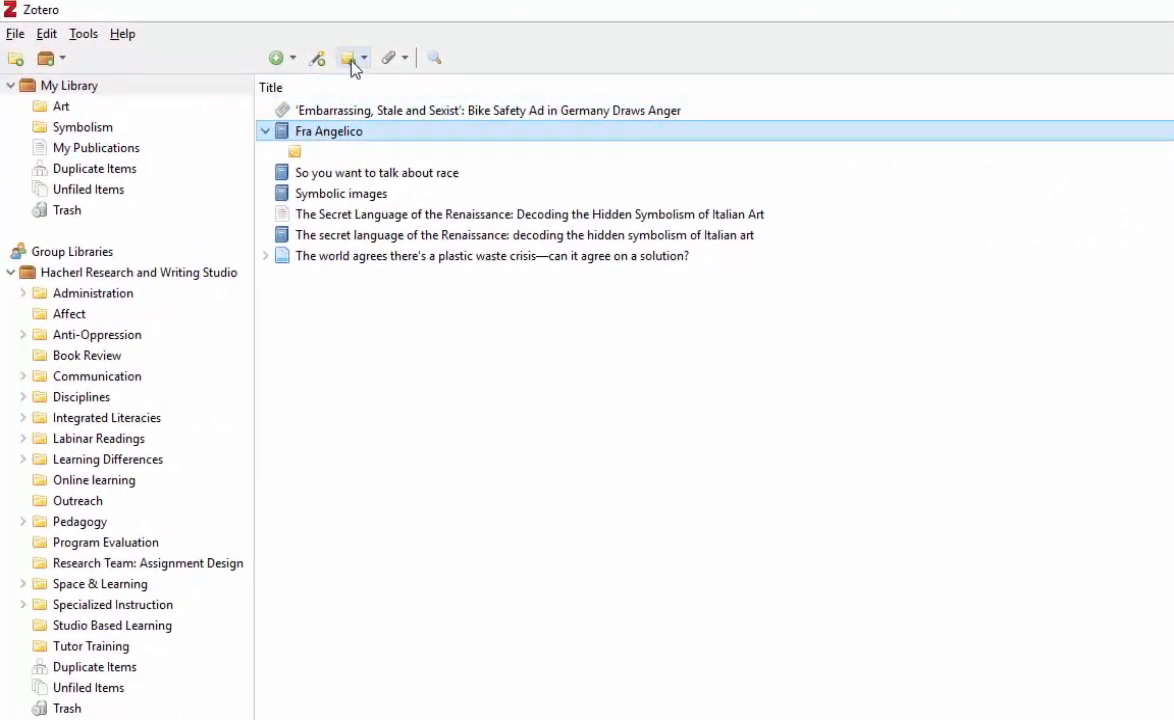
- Add a child note under Fra Angelico reading 'Use this in section 2'
left_click(348, 56)
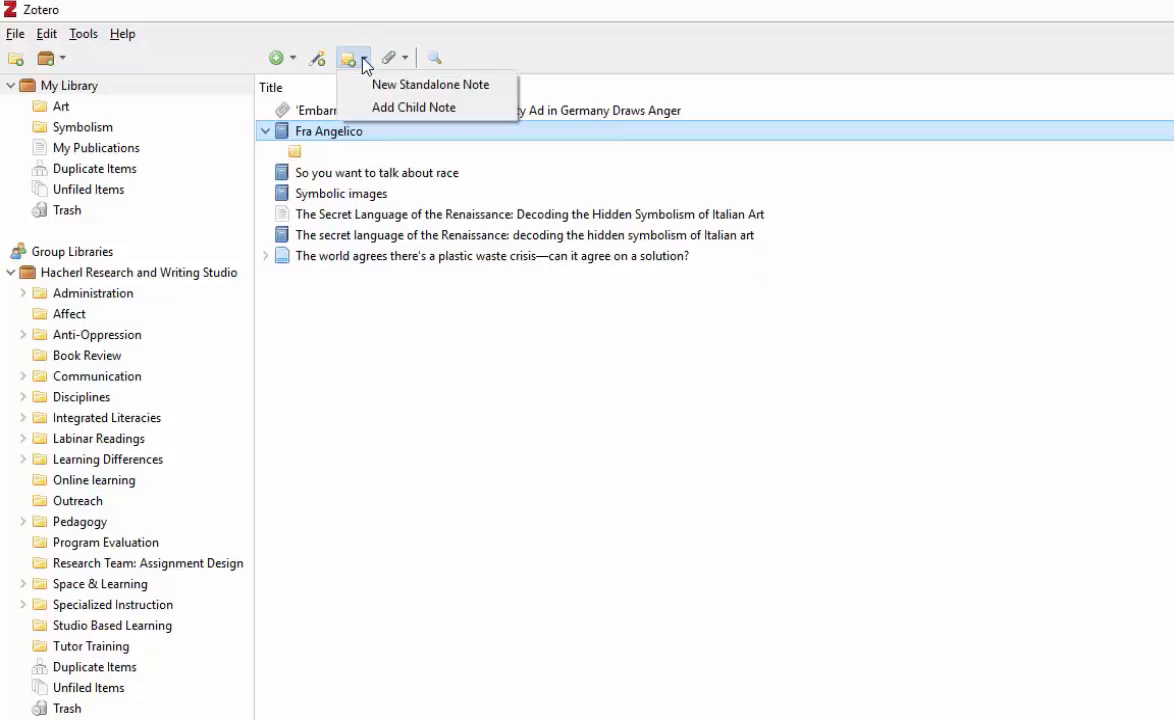
mouse_move(430, 84)
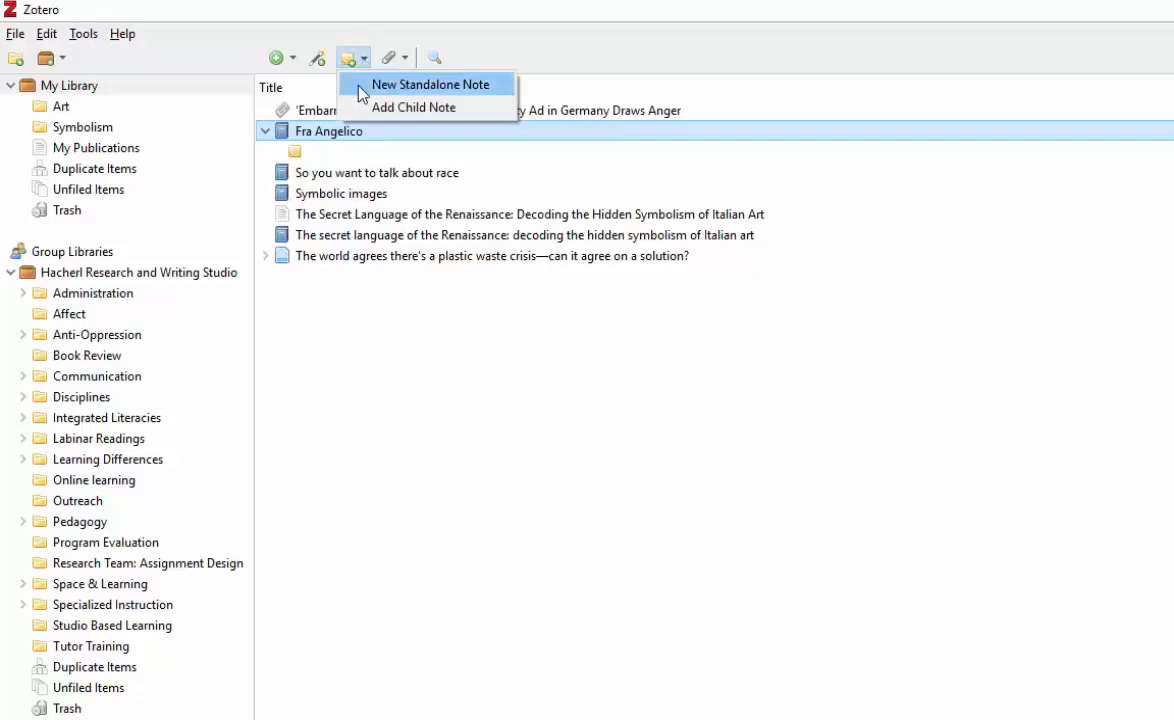
mouse_move(414, 108)
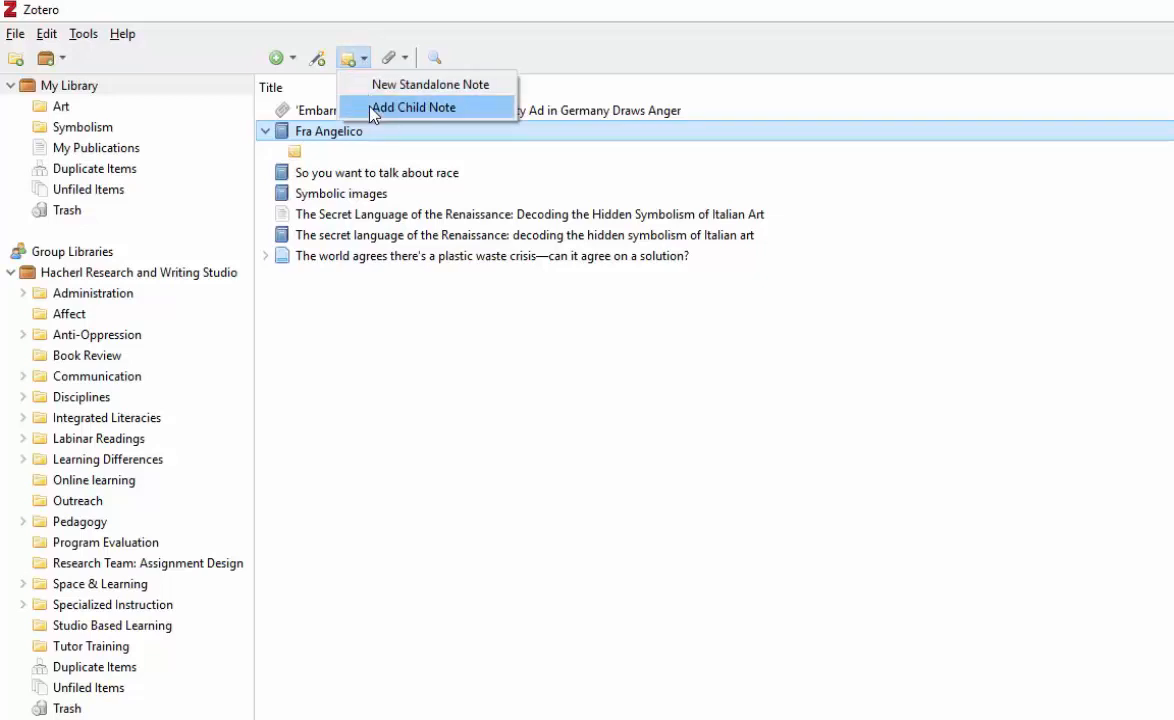
left_click(414, 108)
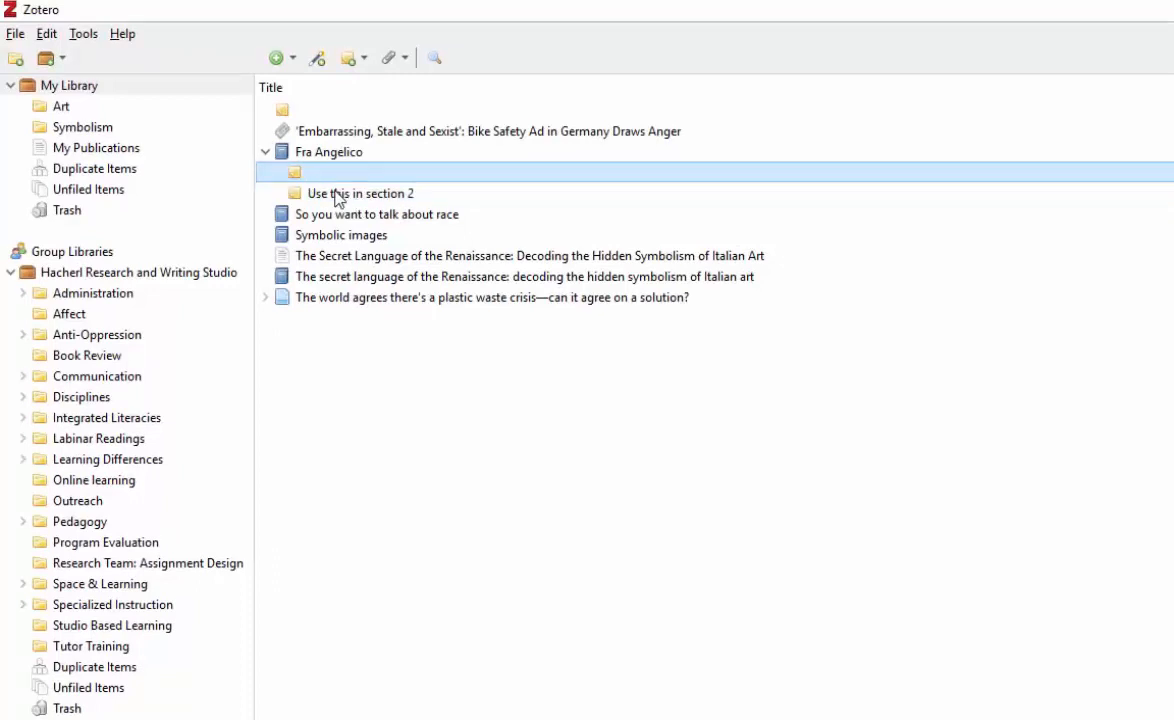
- Move the empty child note under Fra Angelico to the trash
left_click(356, 192)
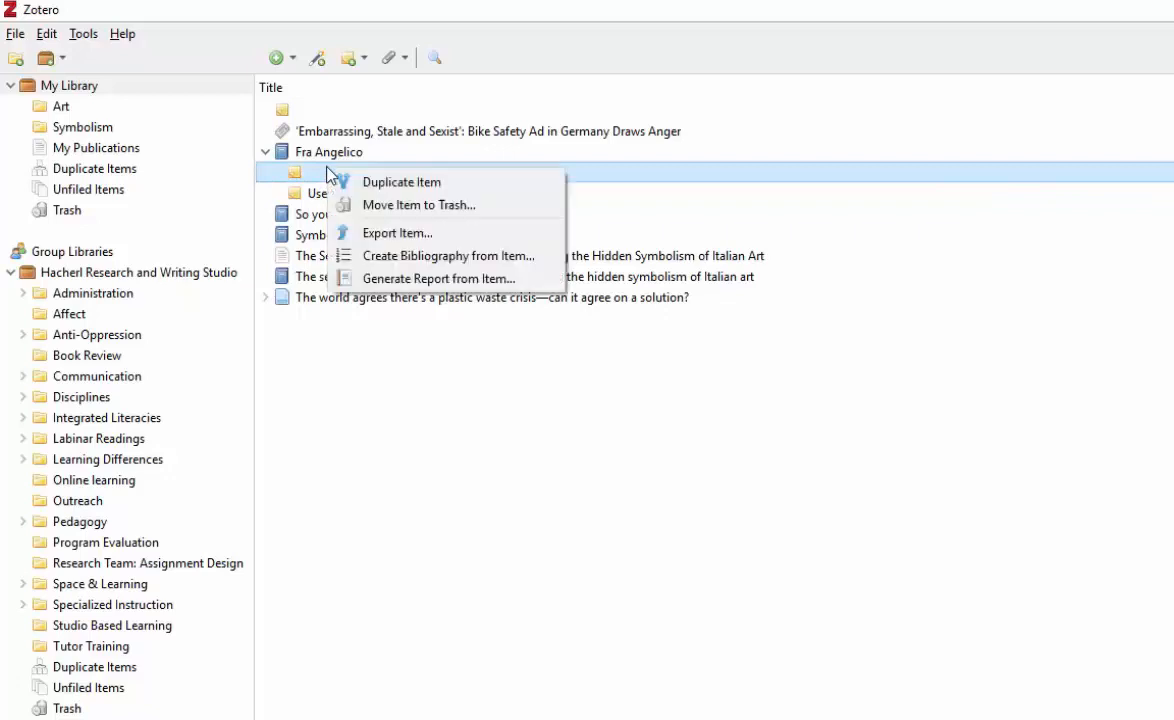
mouse_move(418, 204)
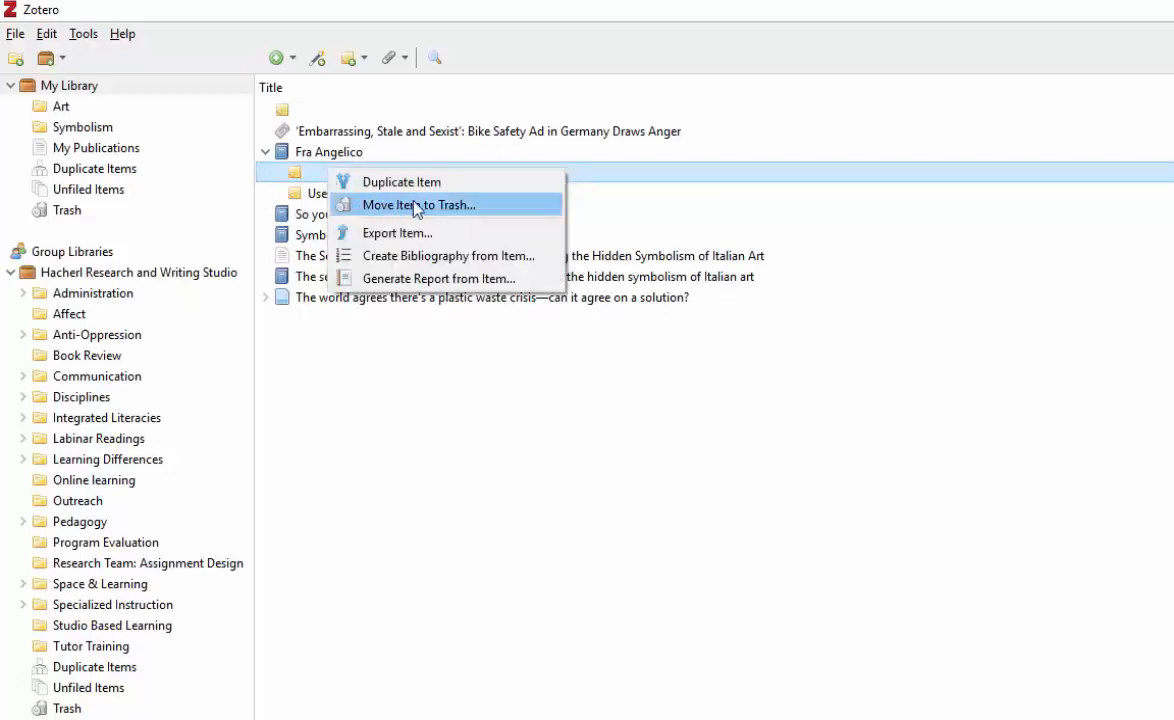
mouse_move(492, 212)
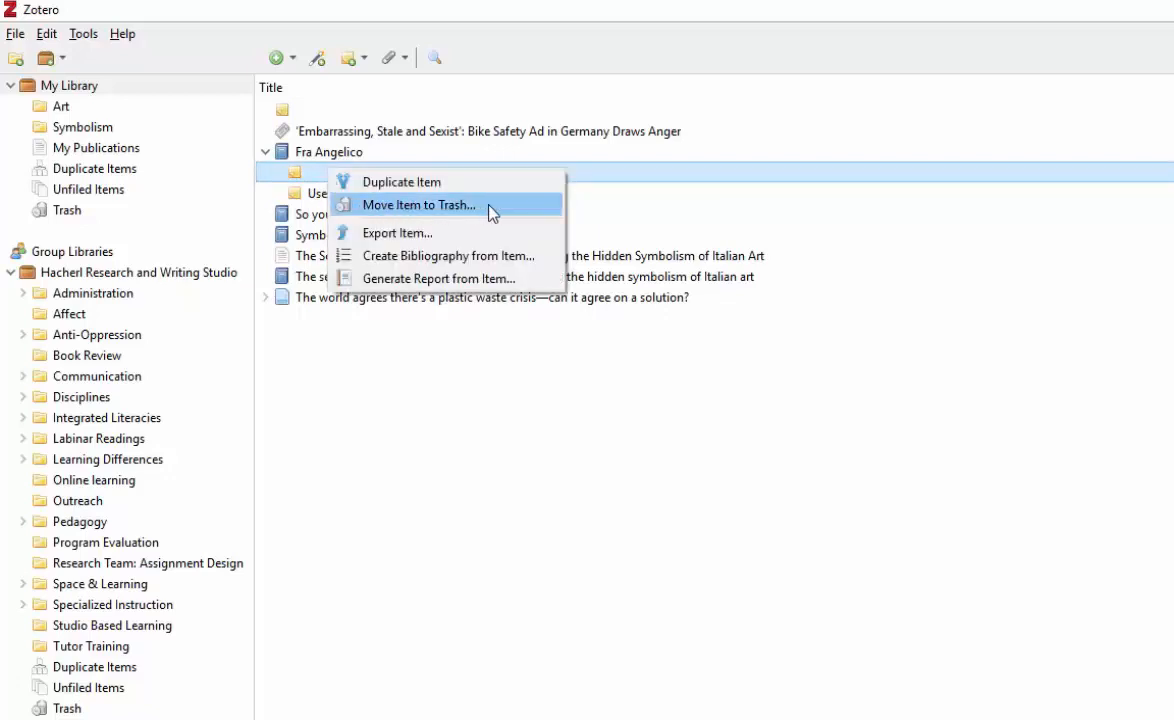
left_click(420, 204)
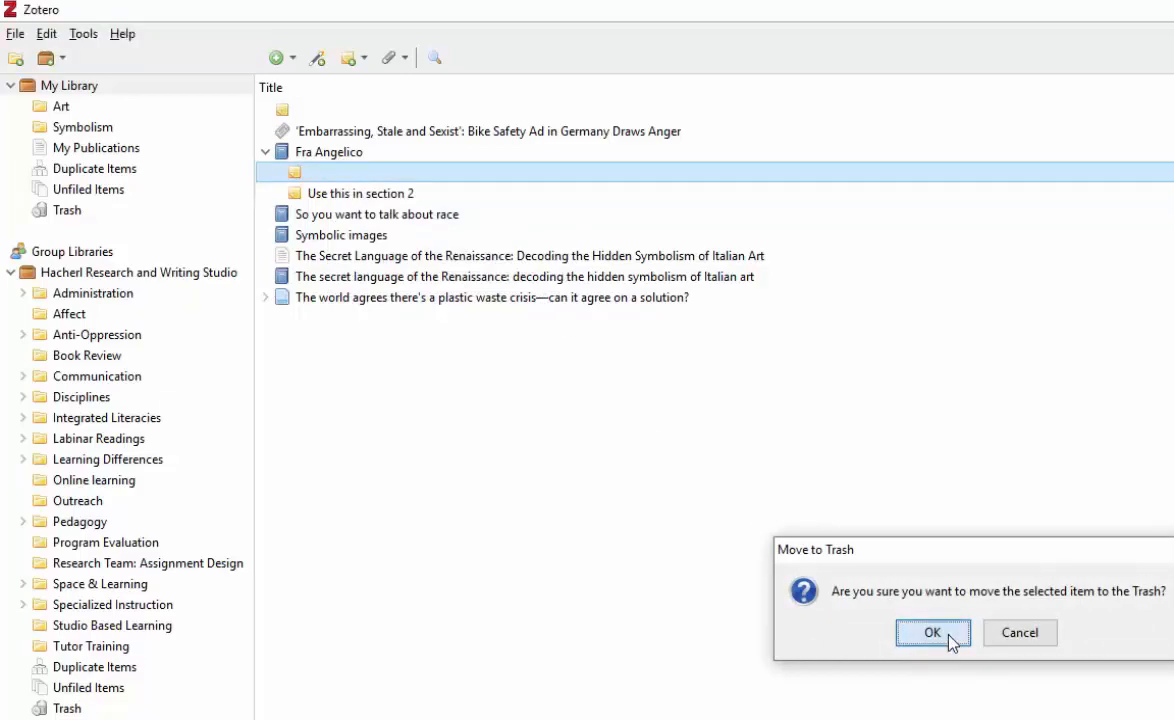